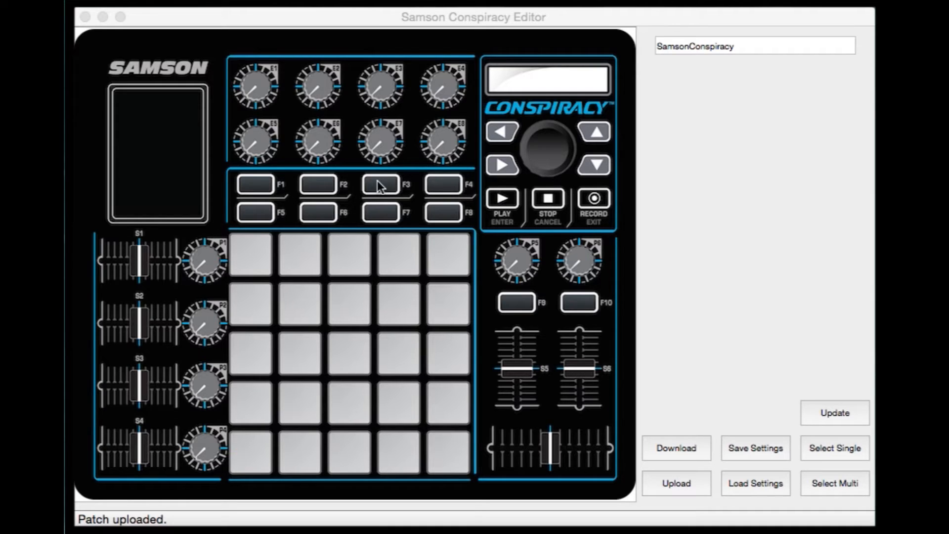
pyautogui.moveTo(489, 212)
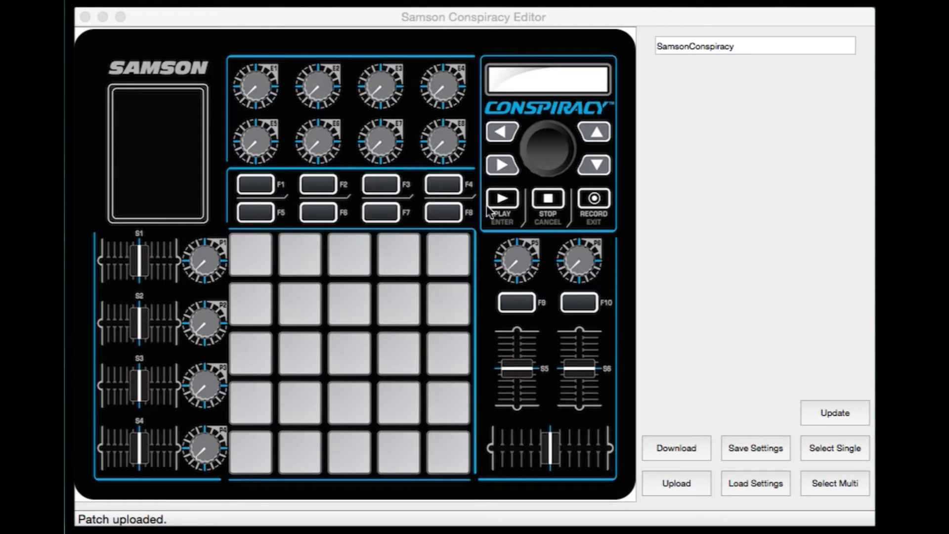
pyautogui.moveTo(554, 188)
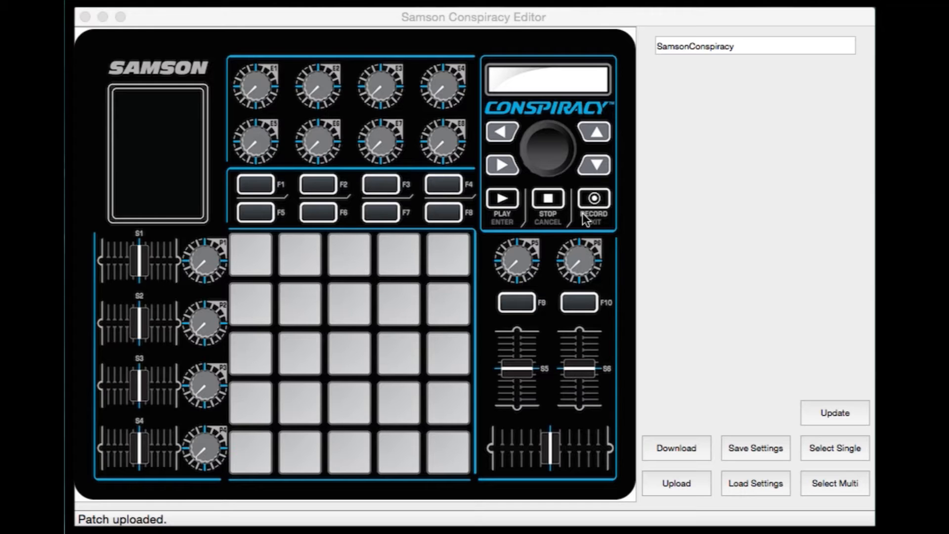
pyautogui.moveTo(676, 188)
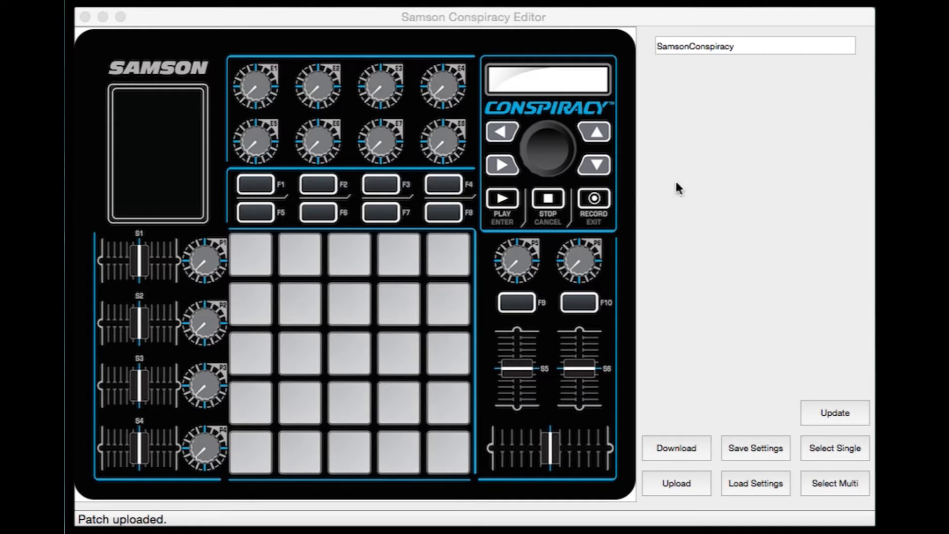
pyautogui.moveTo(684, 489)
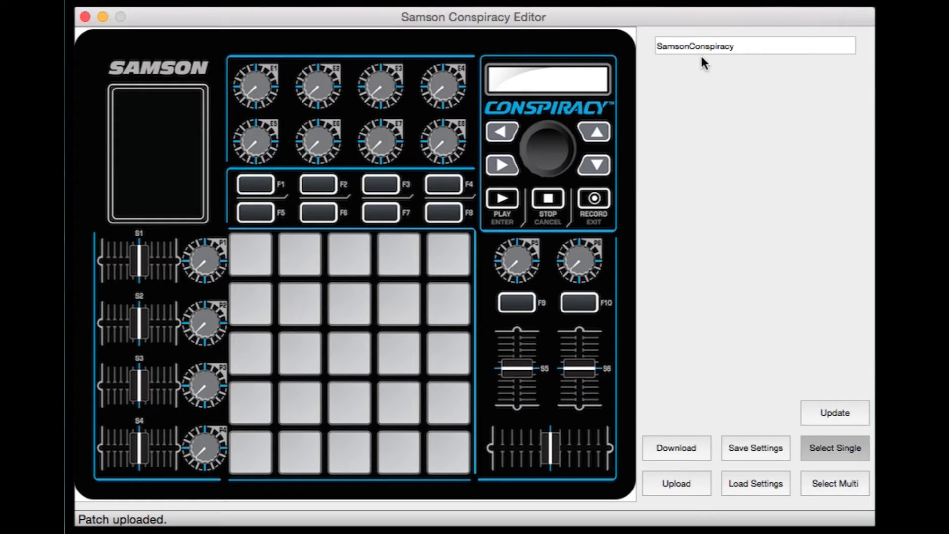
pyautogui.moveTo(687, 101)
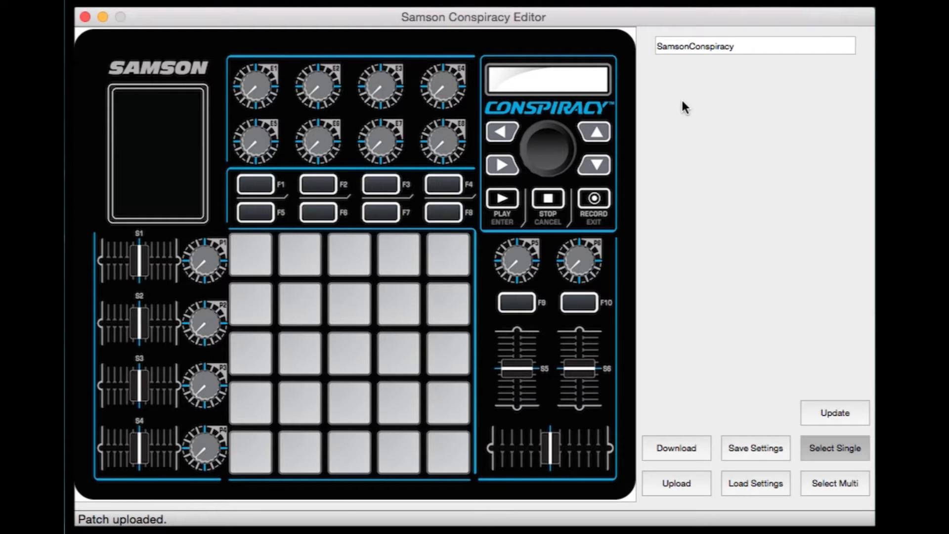
pyautogui.moveTo(627, 150)
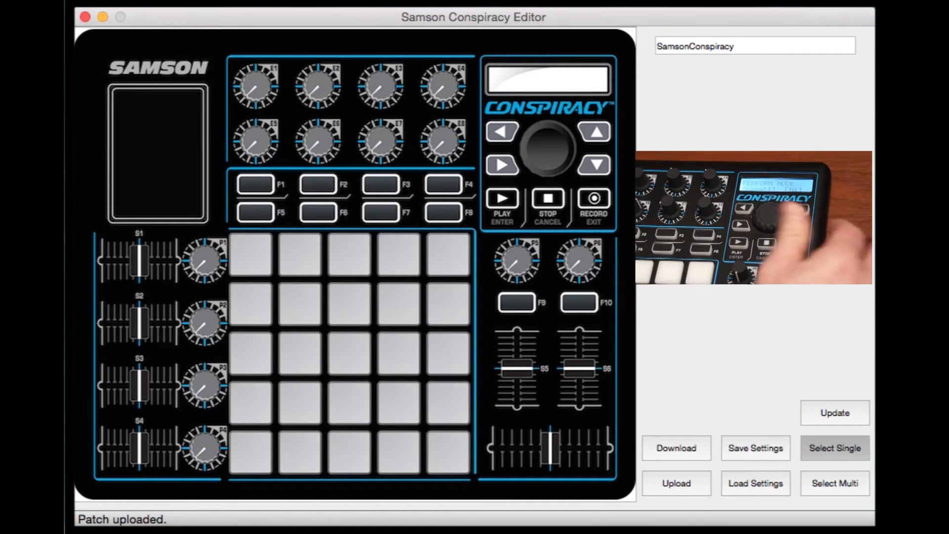
# Rename the preset to 'UsingMyEditor' in the patch name field
pyautogui.click(675, 483)
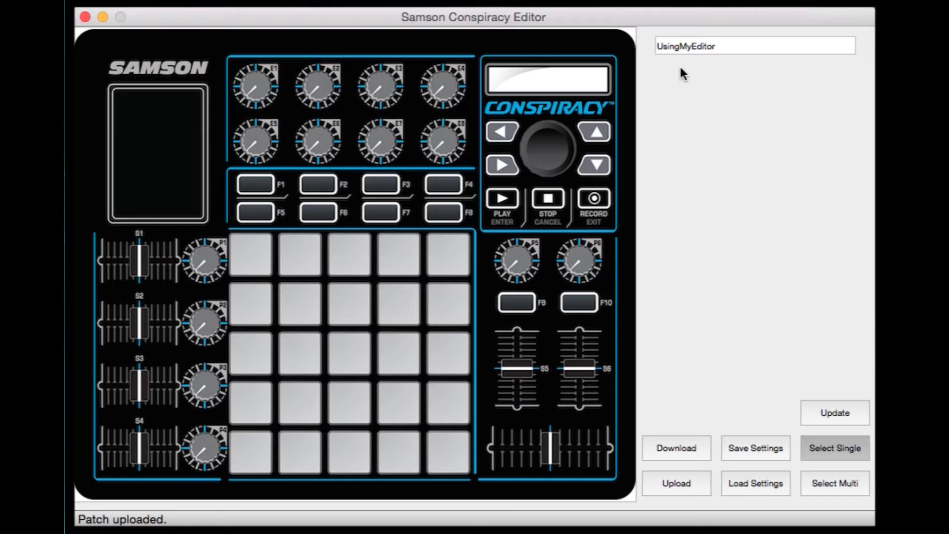
pyautogui.moveTo(611, 341)
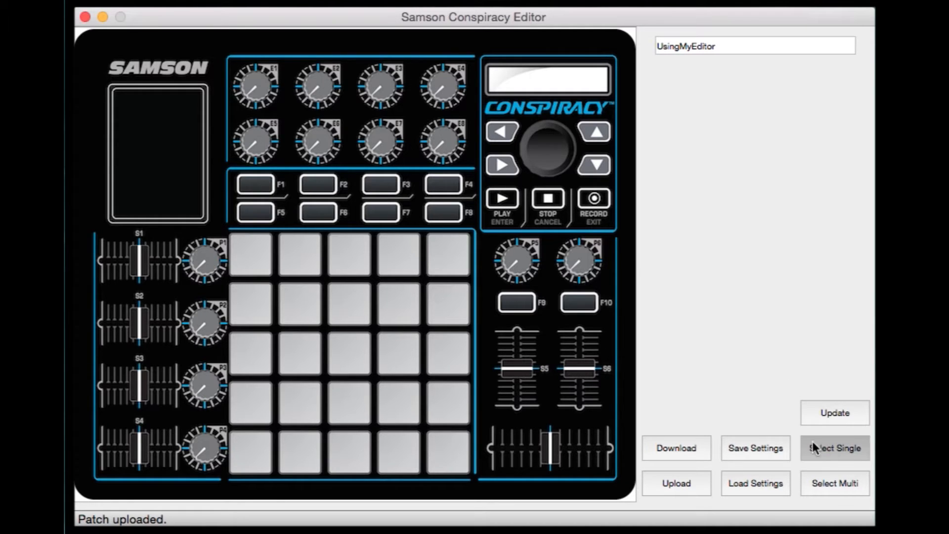
pyautogui.moveTo(769, 457)
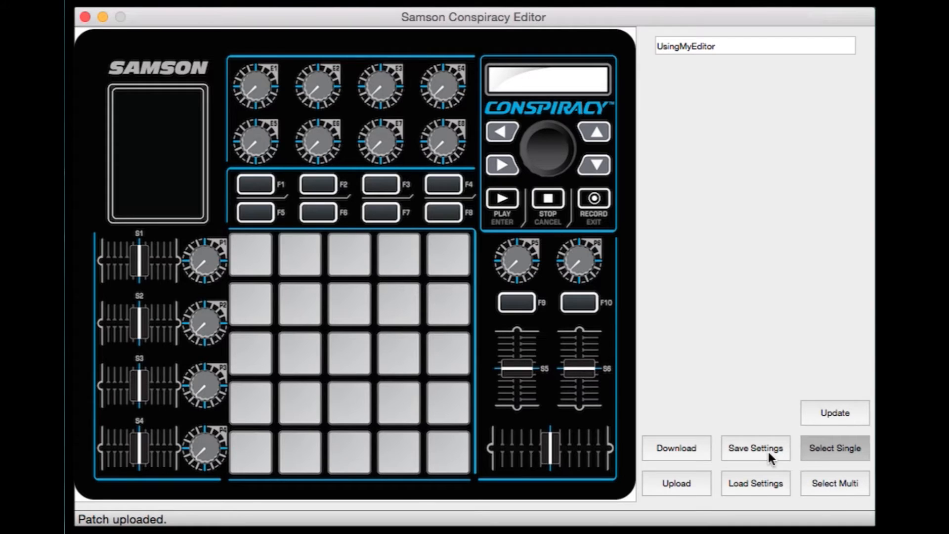
pyautogui.moveTo(693, 450)
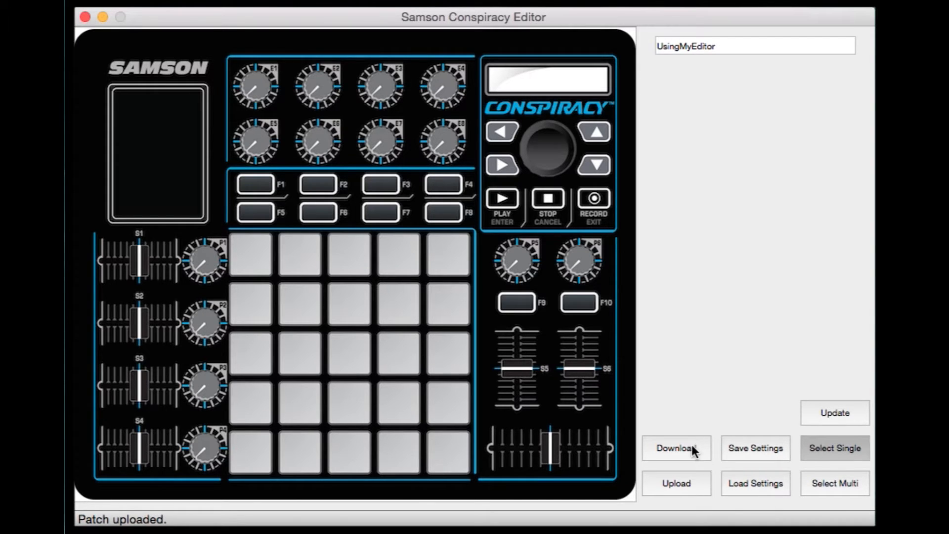
pyautogui.moveTo(848, 396)
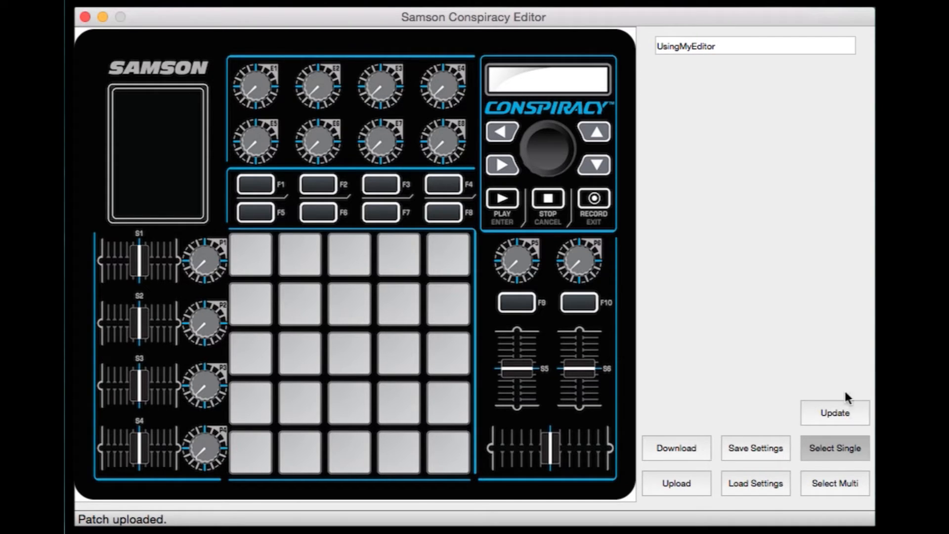
pyautogui.moveTo(795, 334)
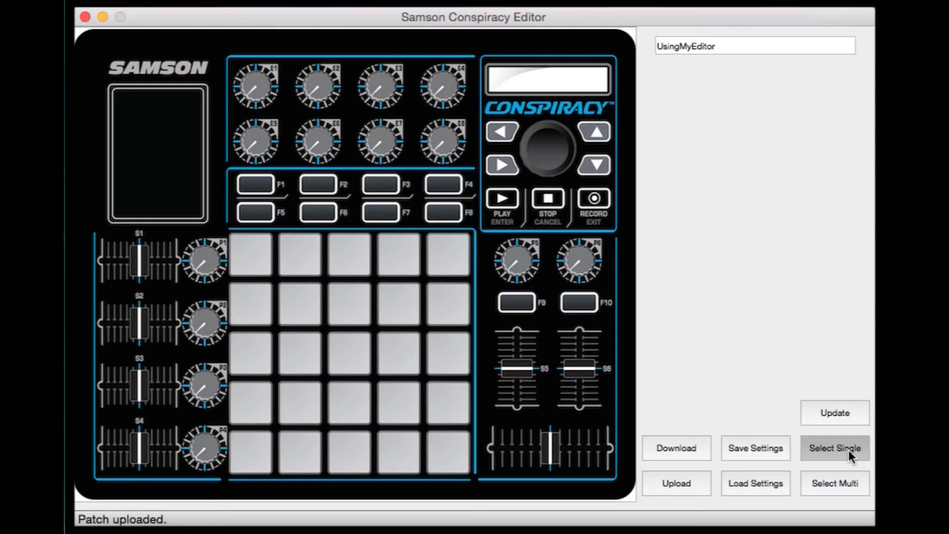
pyautogui.moveTo(842, 455)
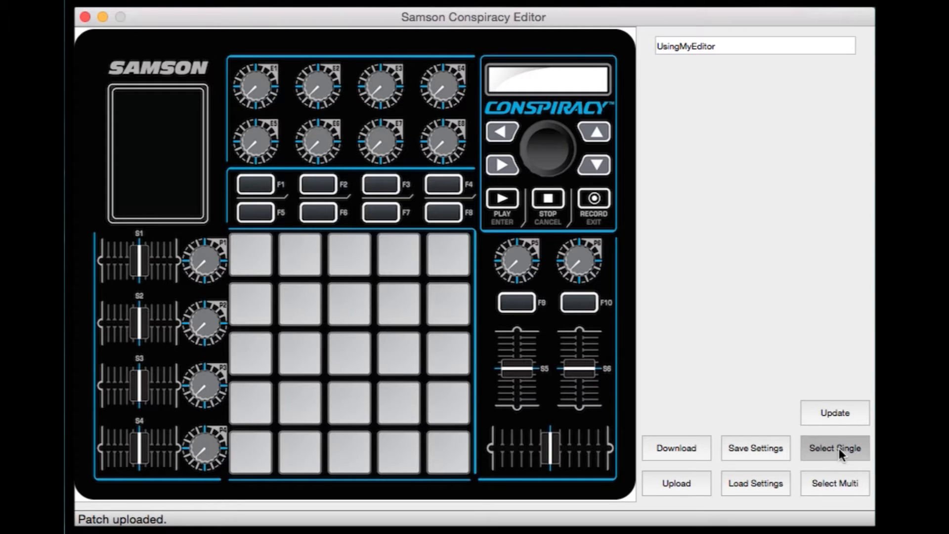
pyautogui.moveTo(306, 260)
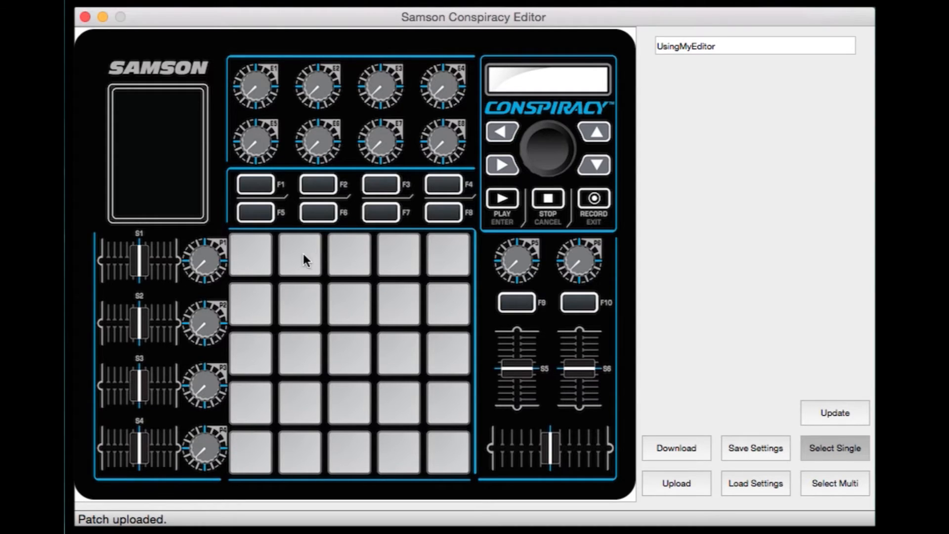
# Select the top-right pad and keep it on note C-2, momentary mode, channel 1
pyautogui.click(383, 201)
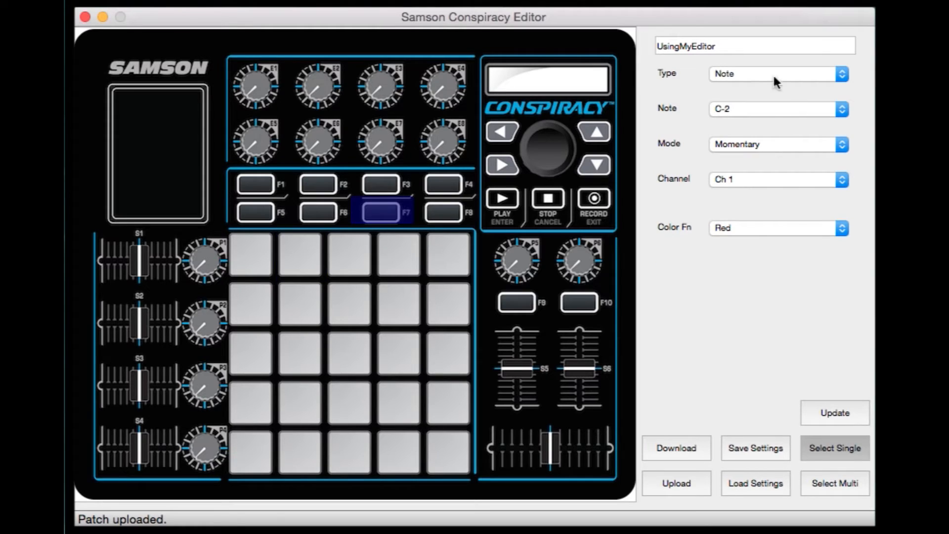
pyautogui.moveTo(753, 162)
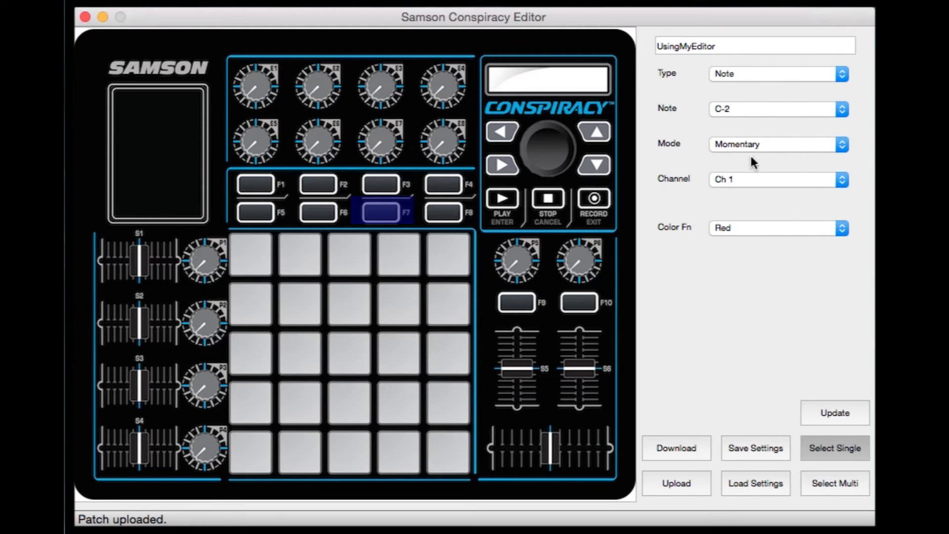
pyautogui.moveTo(753, 138)
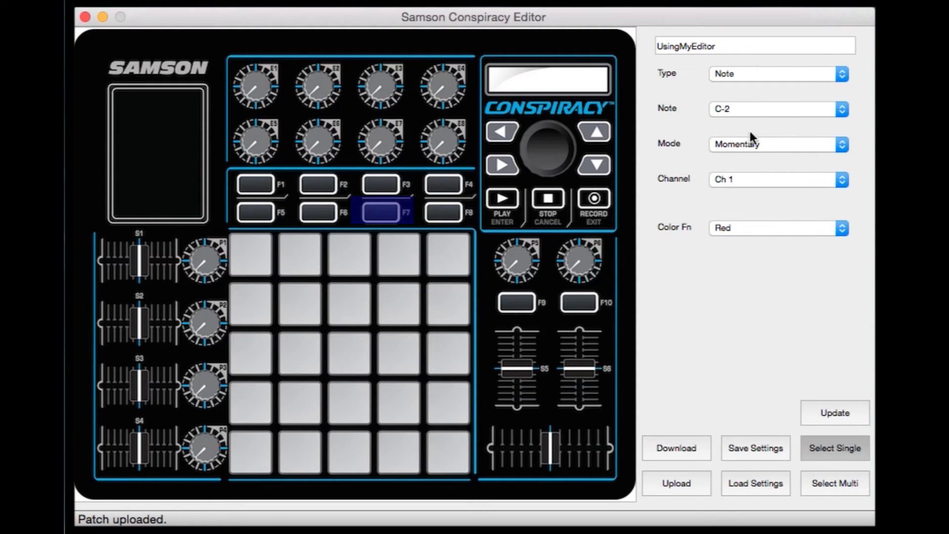
pyautogui.click(840, 108)
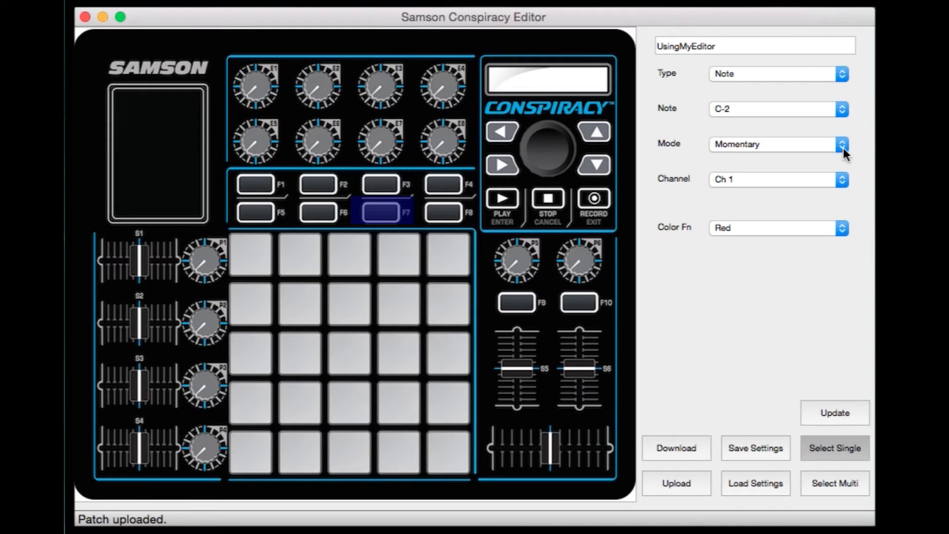
pyautogui.moveTo(869, 134)
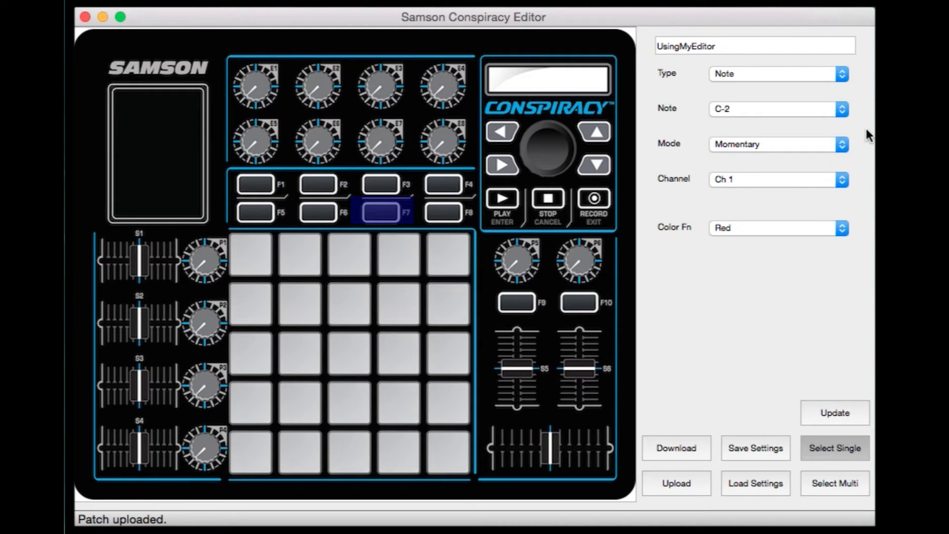
pyautogui.moveTo(847, 154)
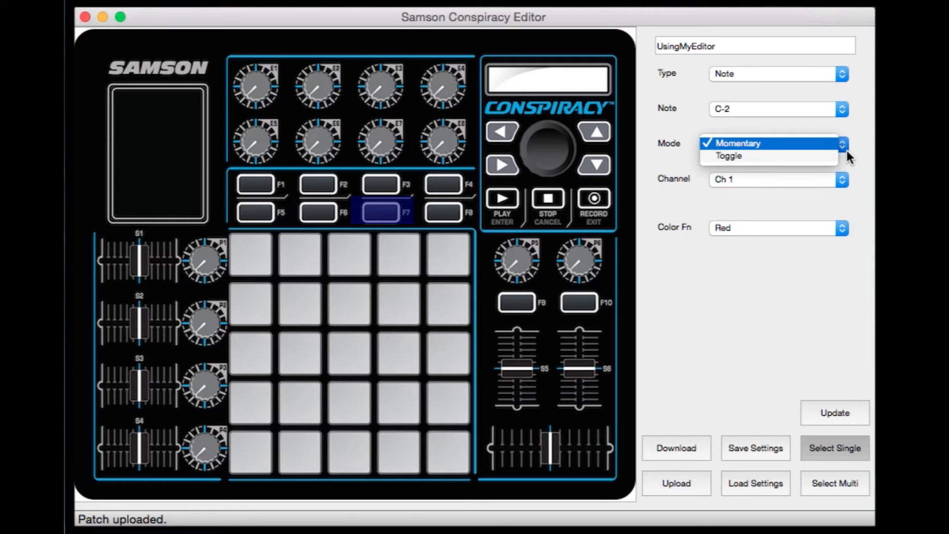
pyautogui.moveTo(858, 136)
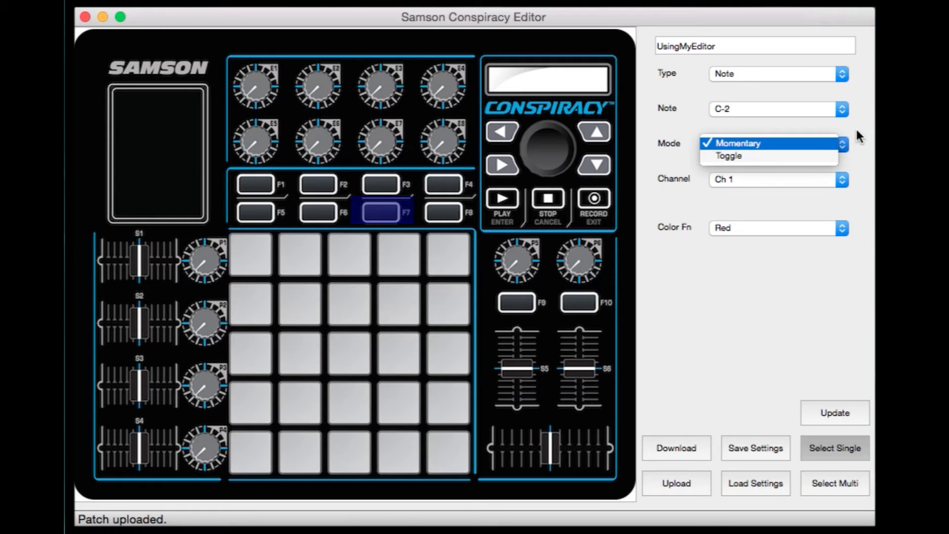
pyautogui.click(840, 179)
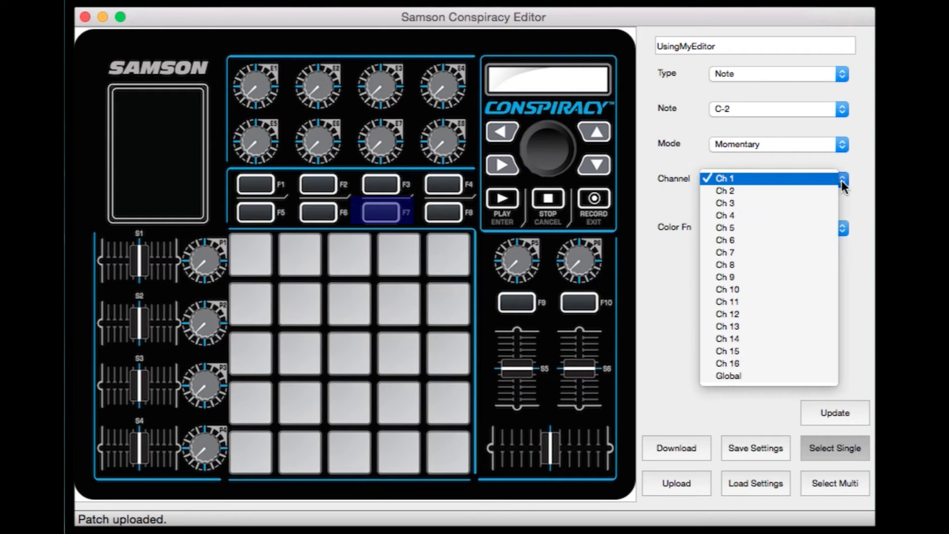
pyautogui.moveTo(866, 157)
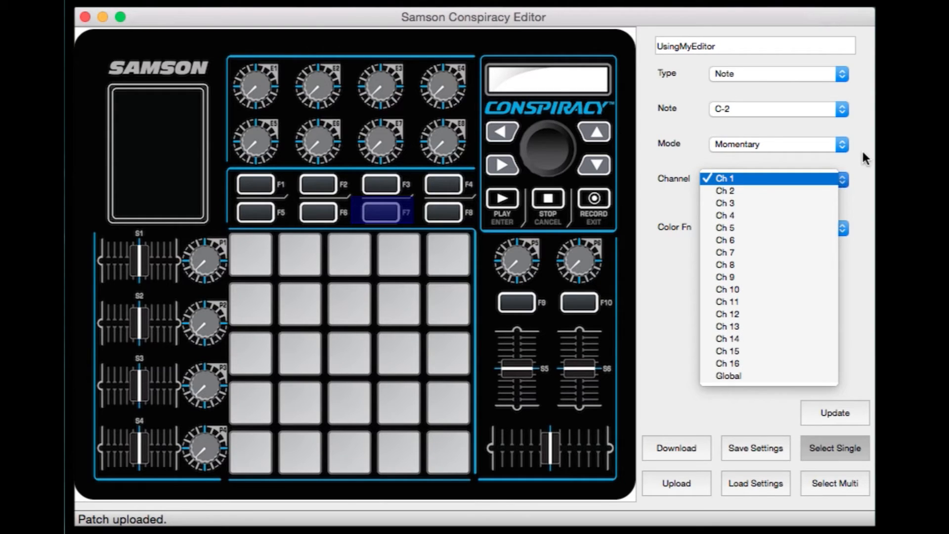
pyautogui.click(840, 227)
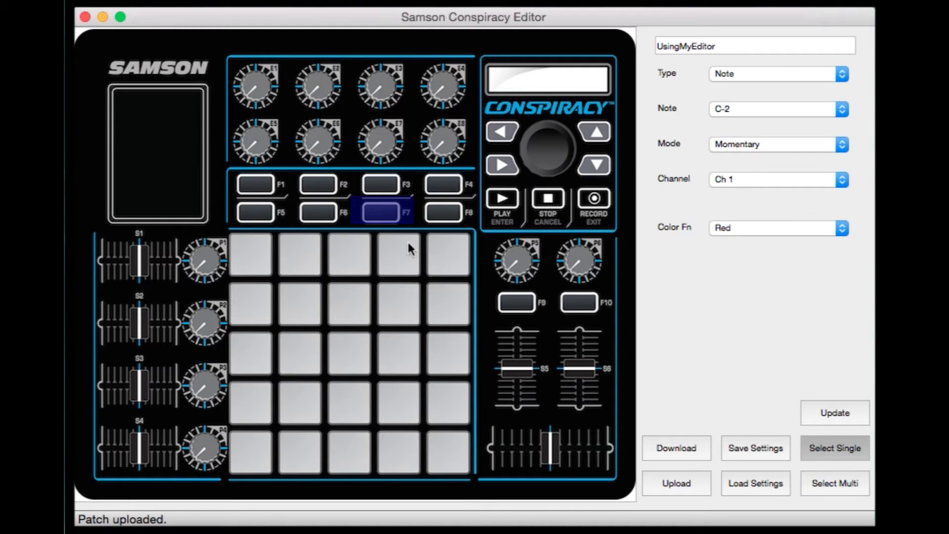
pyautogui.moveTo(841, 237)
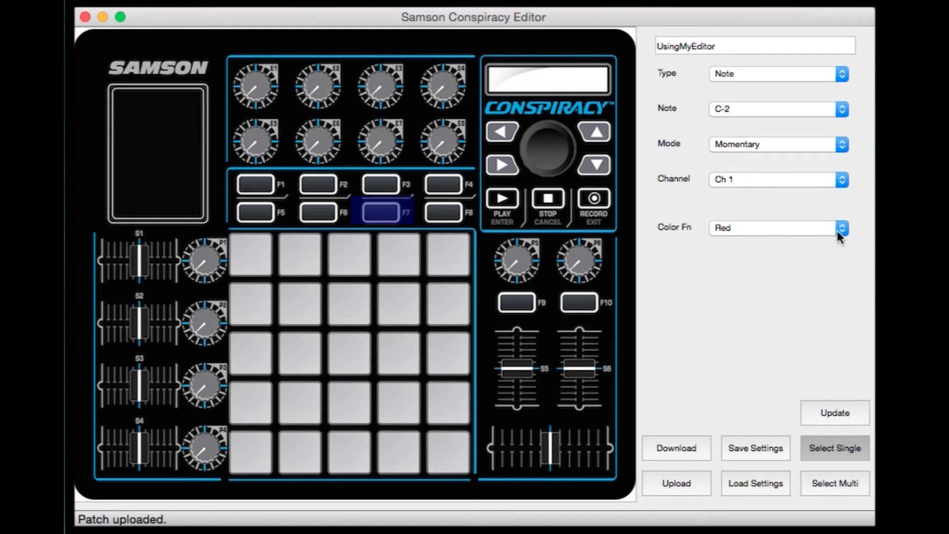
pyautogui.moveTo(478, 251)
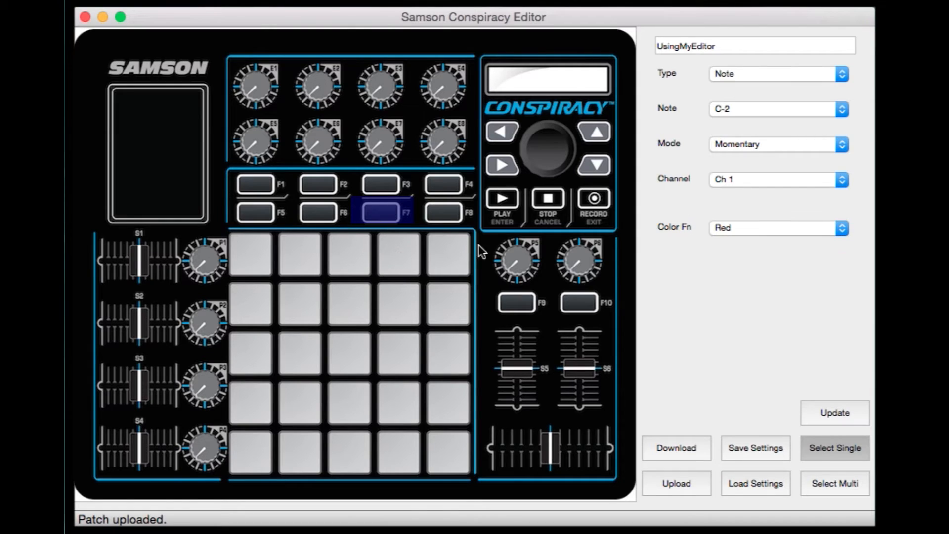
# Review the aftertouch and colour options, leaving aftertouch Off and colour Red
pyautogui.click(449, 254)
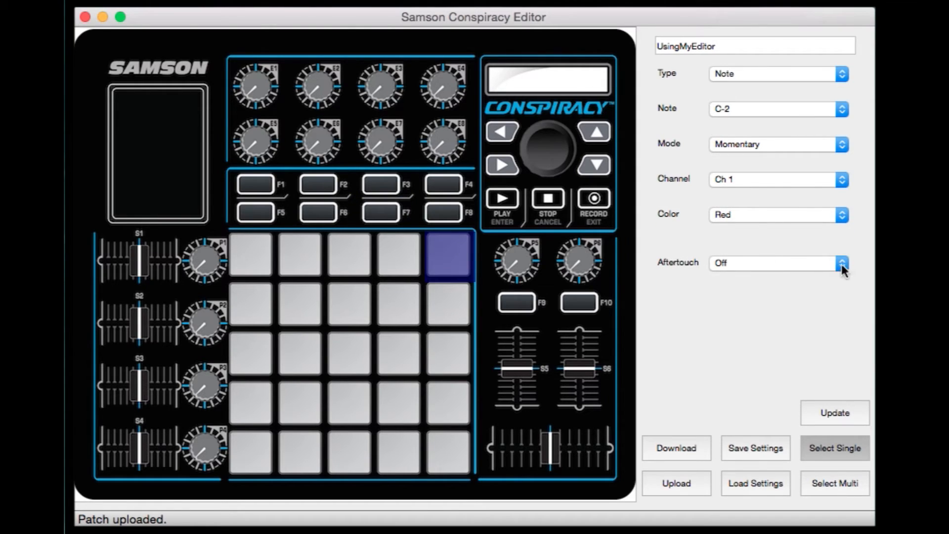
pyautogui.click(841, 214)
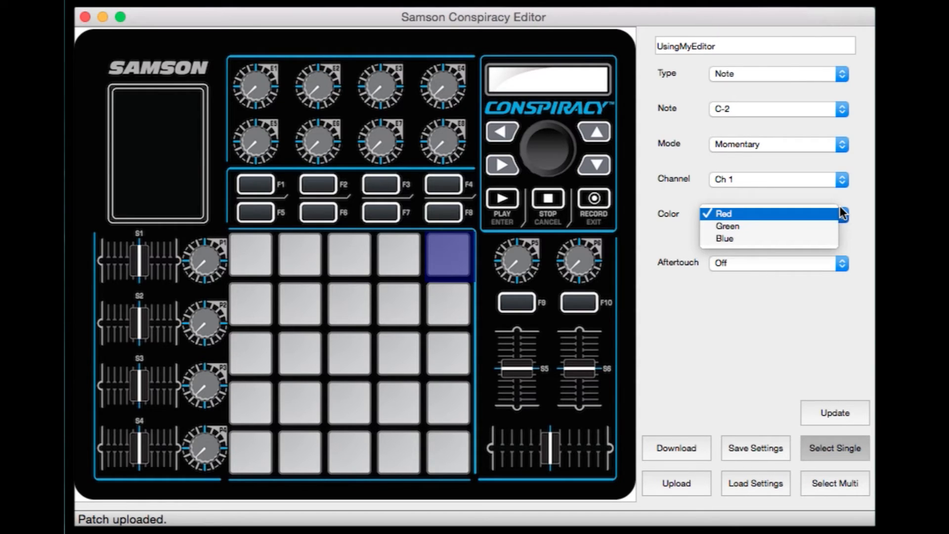
pyautogui.click(722, 214)
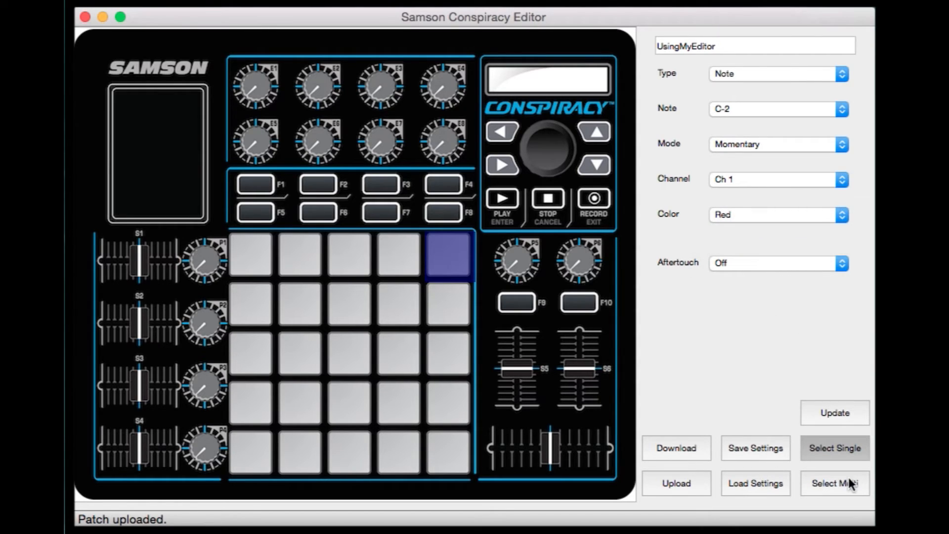
# Switch to multi-select mode so several pads can be edited together
pyautogui.click(834, 484)
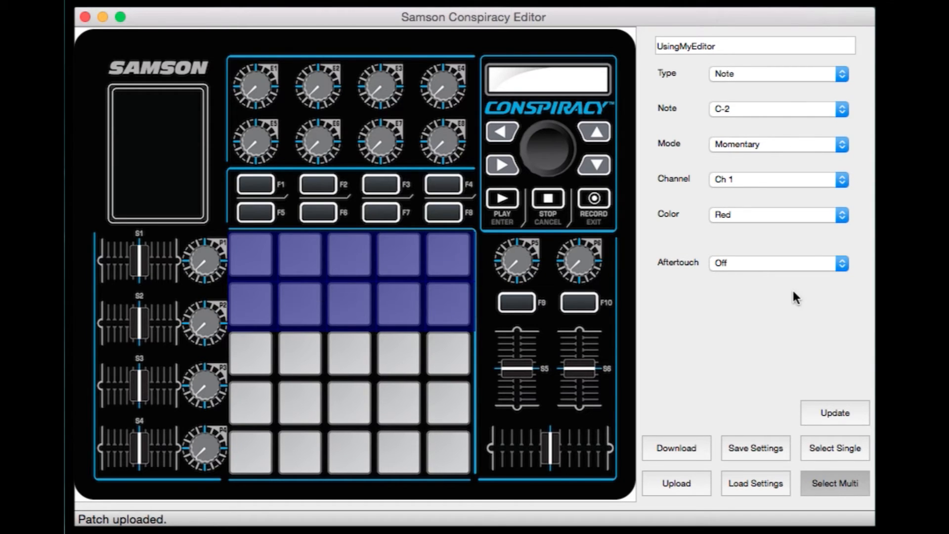
pyautogui.moveTo(862, 203)
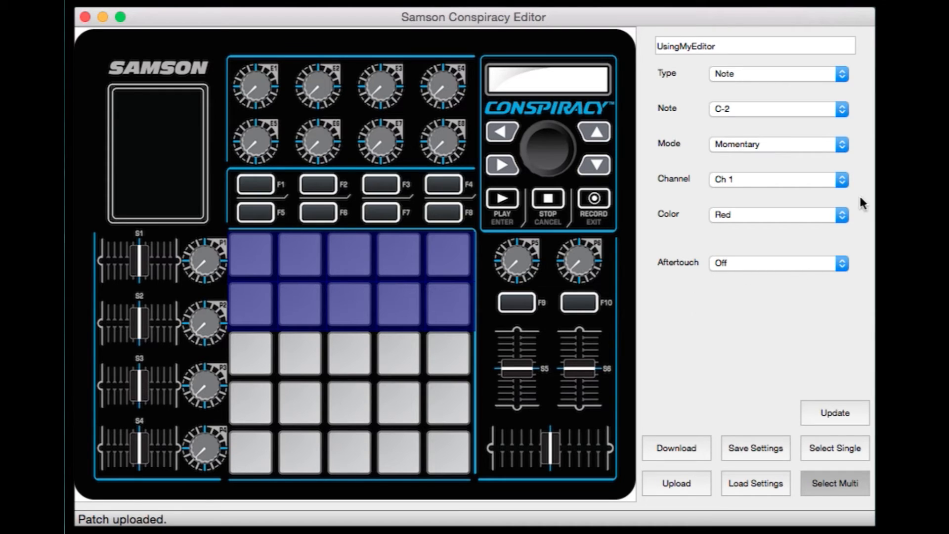
pyautogui.moveTo(369, 379)
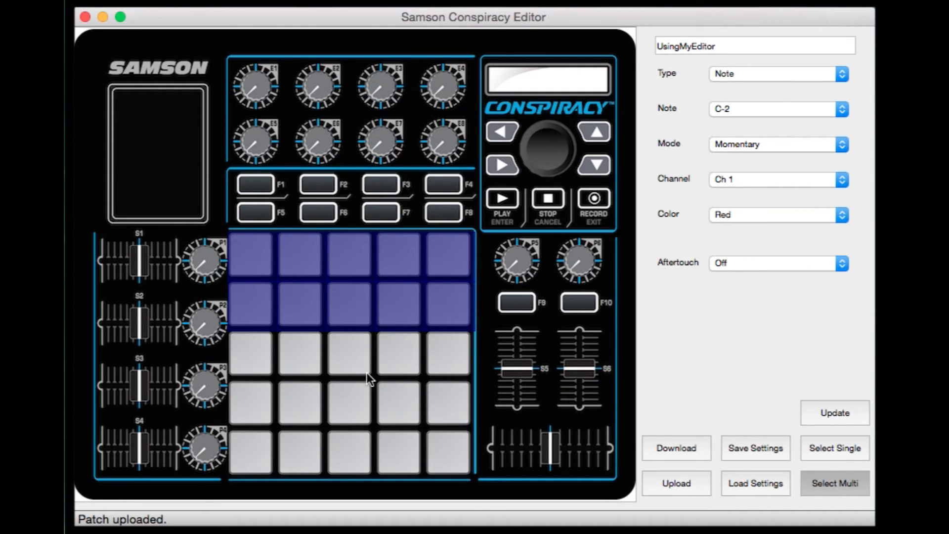
pyautogui.moveTo(781, 88)
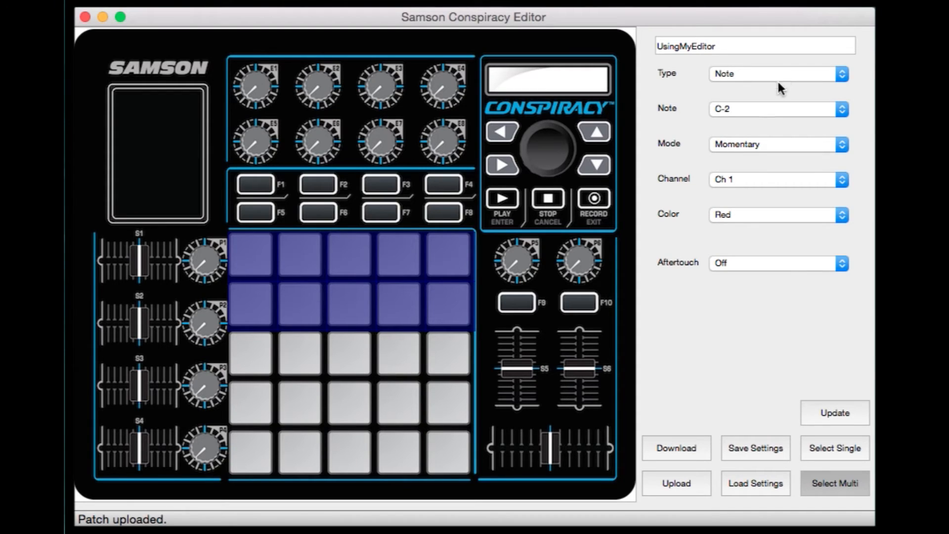
pyautogui.moveTo(778, 170)
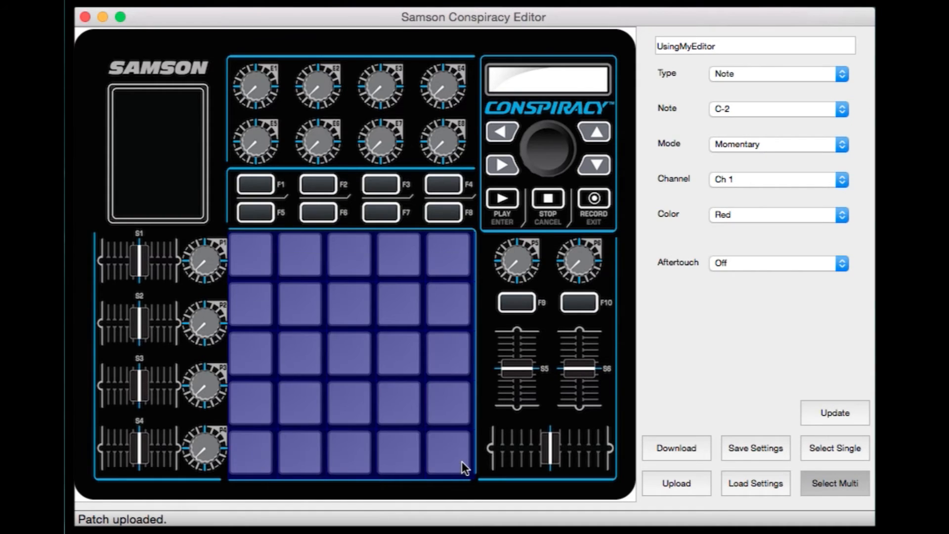
pyautogui.moveTo(714, 394)
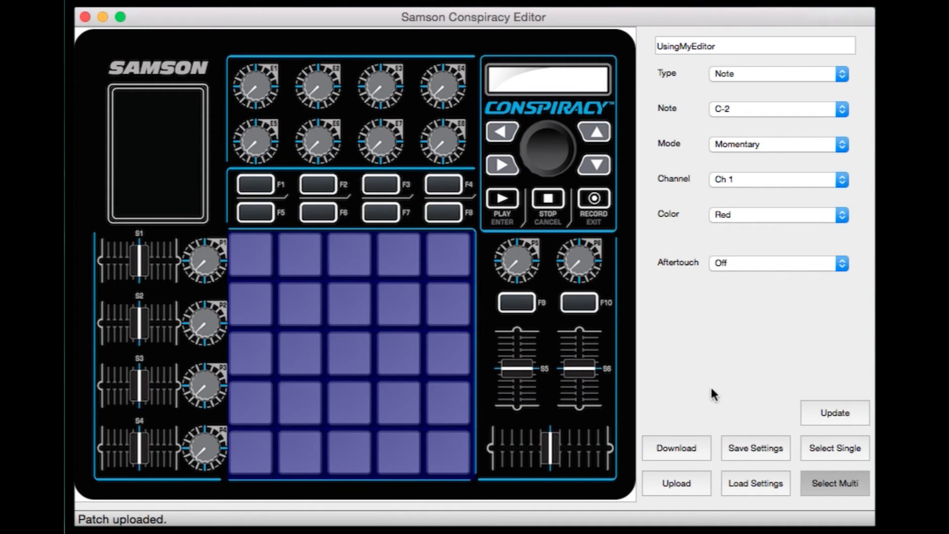
pyautogui.moveTo(644, 350)
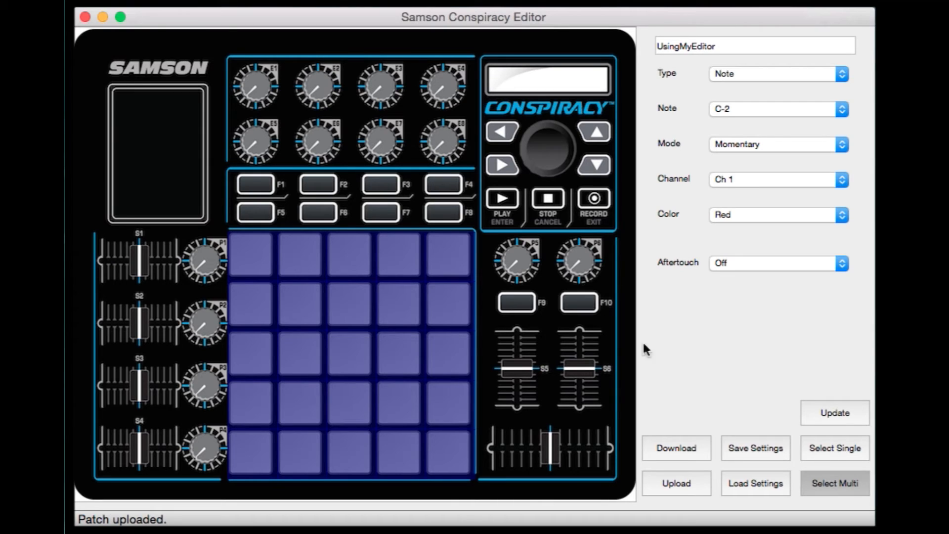
pyautogui.moveTo(661, 298)
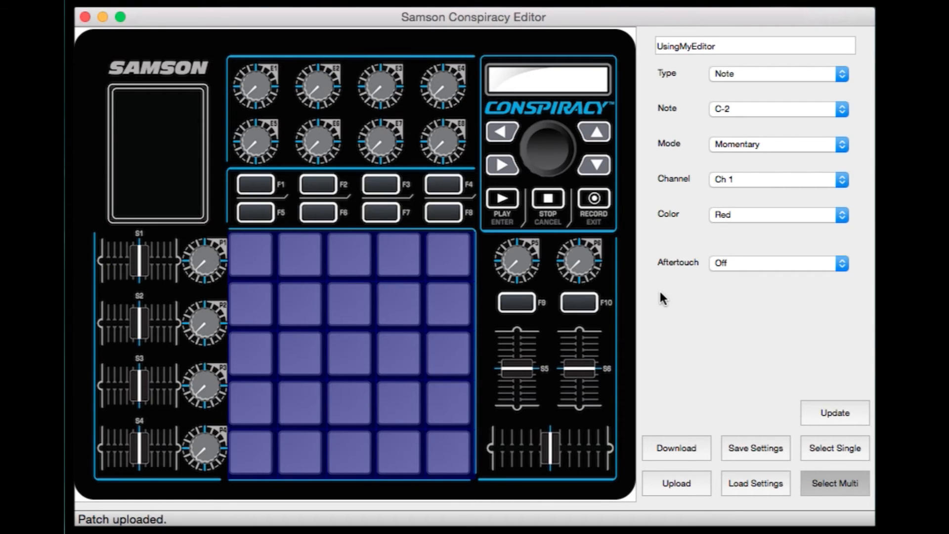
pyautogui.moveTo(760, 358)
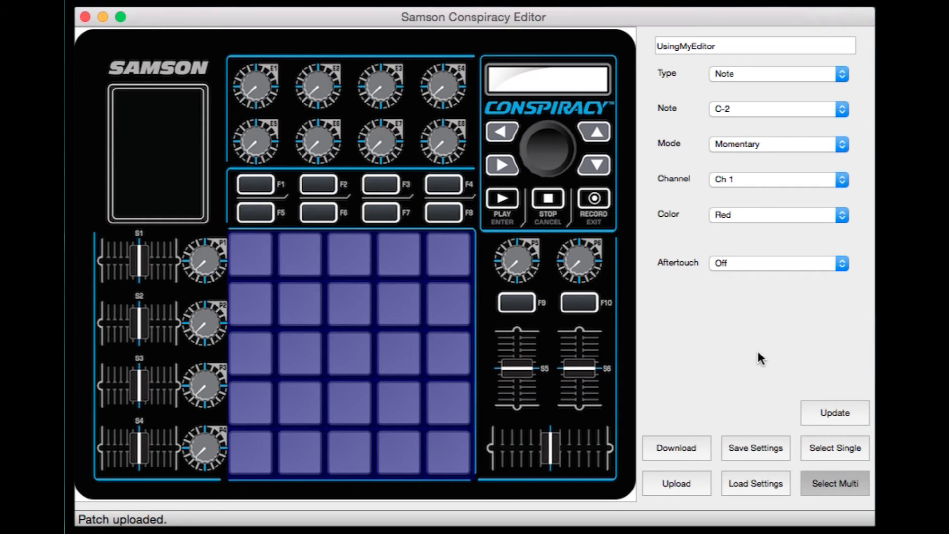
pyautogui.moveTo(764, 483)
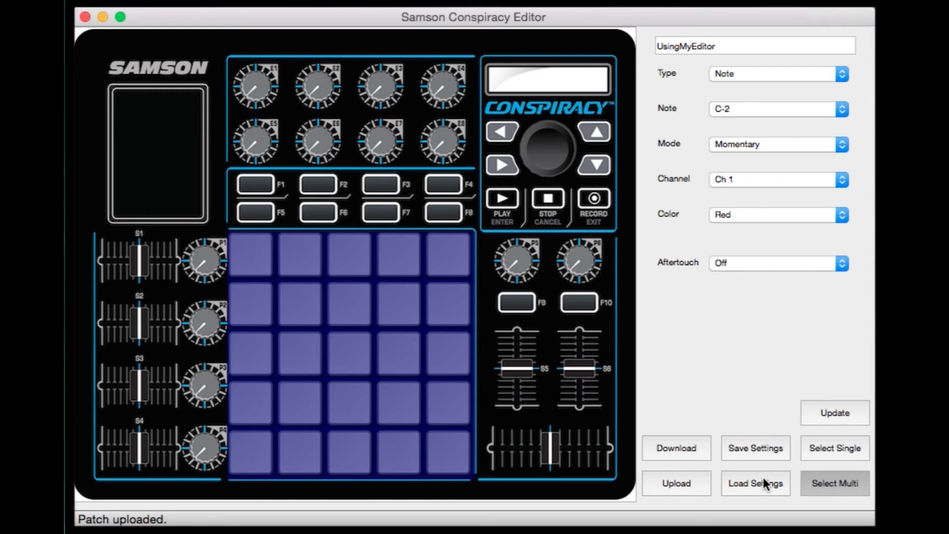
pyautogui.moveTo(683, 455)
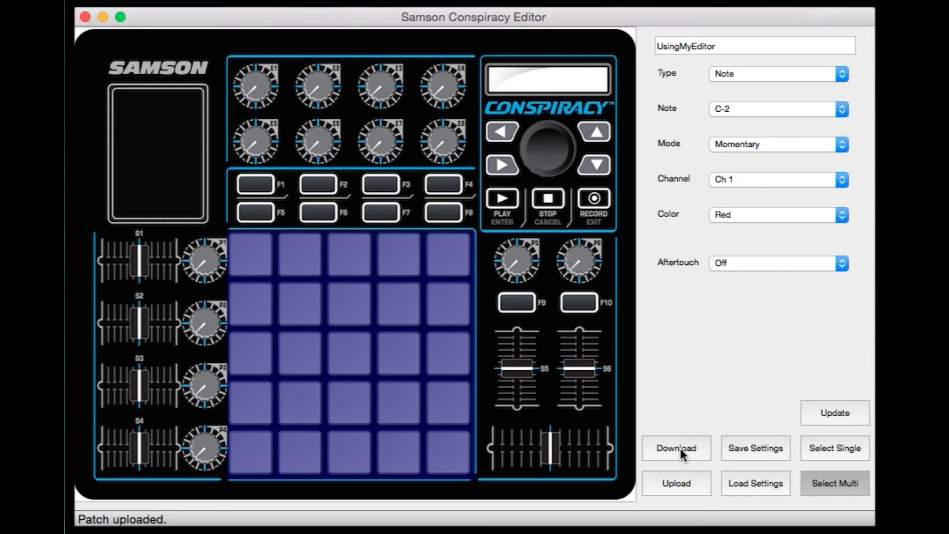
pyautogui.moveTo(725, 388)
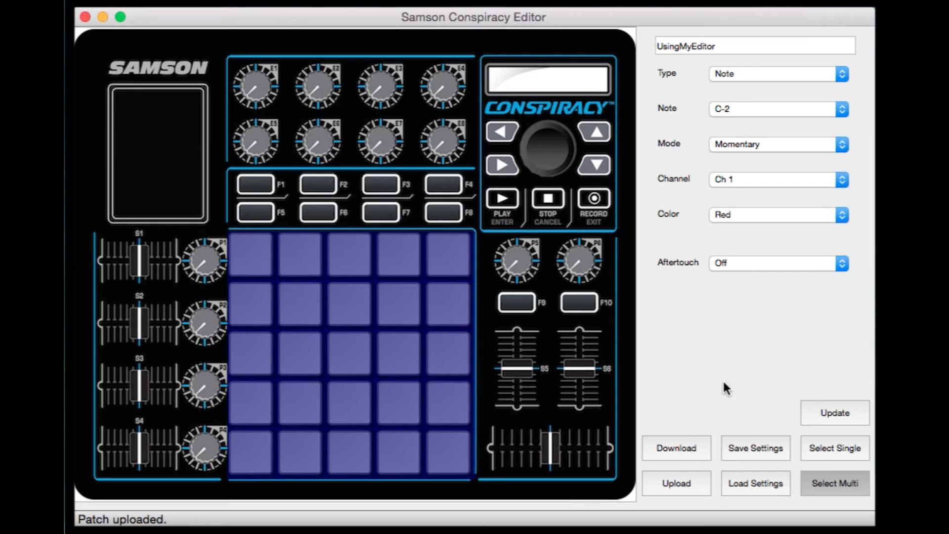
pyautogui.moveTo(680, 492)
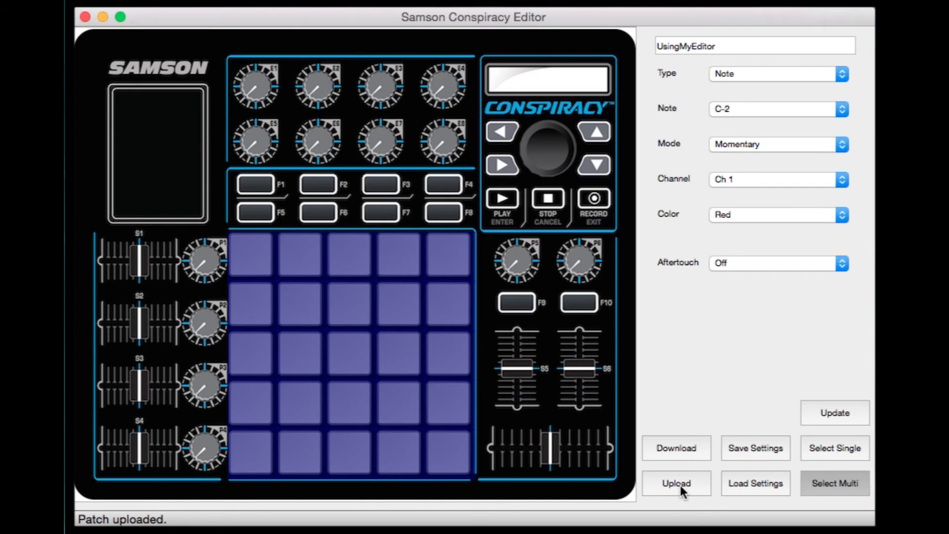
pyautogui.moveTo(683, 449)
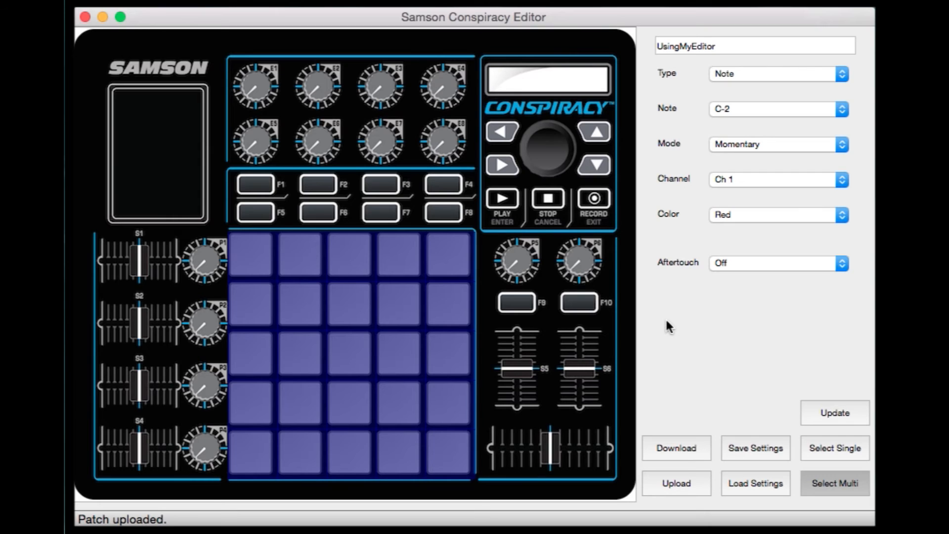
pyautogui.moveTo(677, 340)
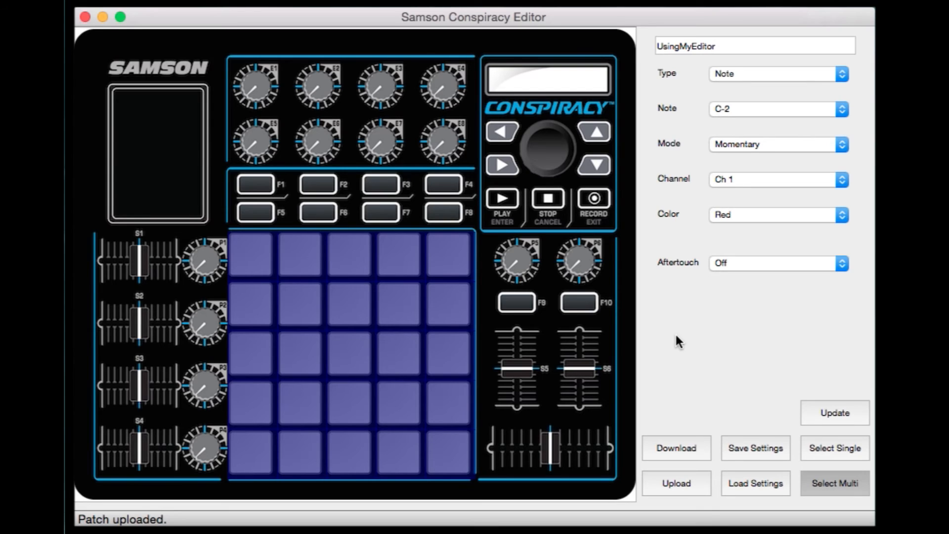
pyautogui.moveTo(790, 148)
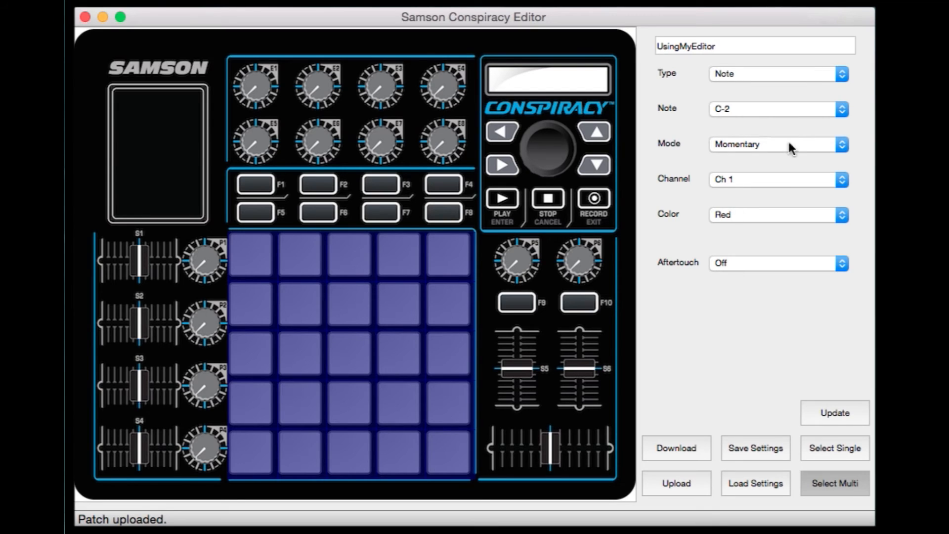
# Return to single-pad selection and inspect individual top-row and second-row pads
pyautogui.click(447, 254)
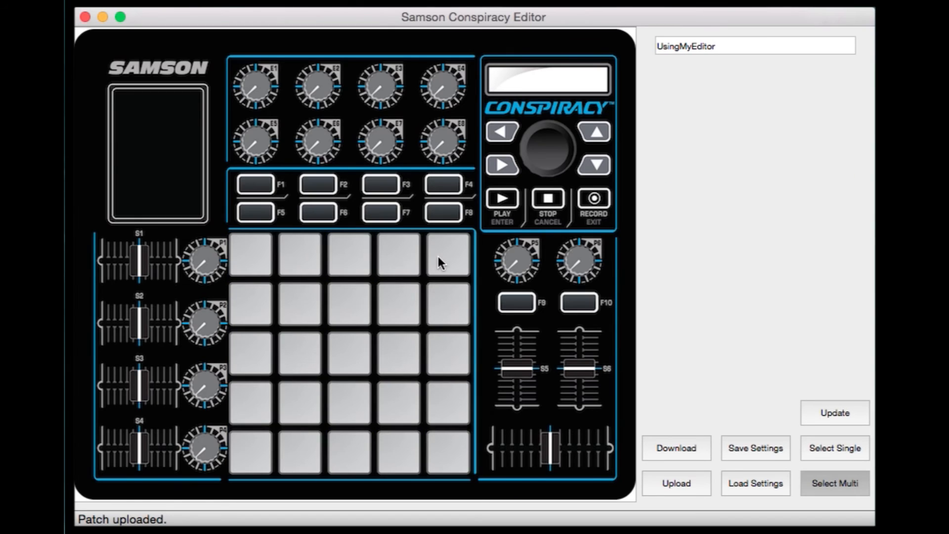
pyautogui.click(834, 448)
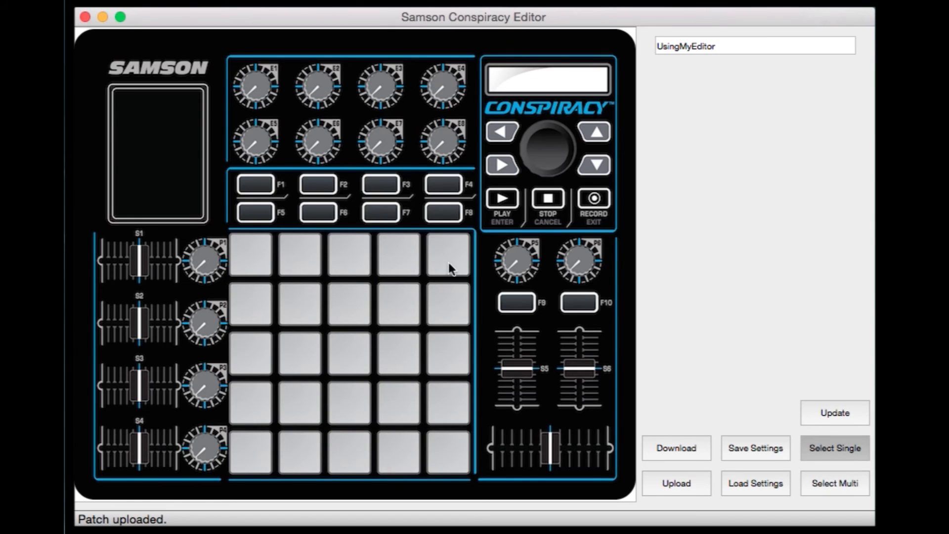
pyautogui.click(398, 306)
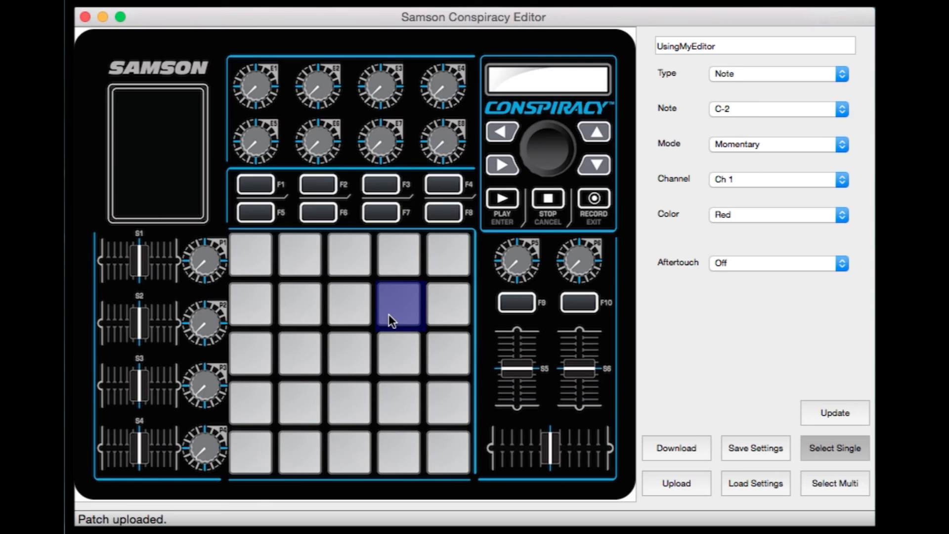
pyautogui.moveTo(354, 313)
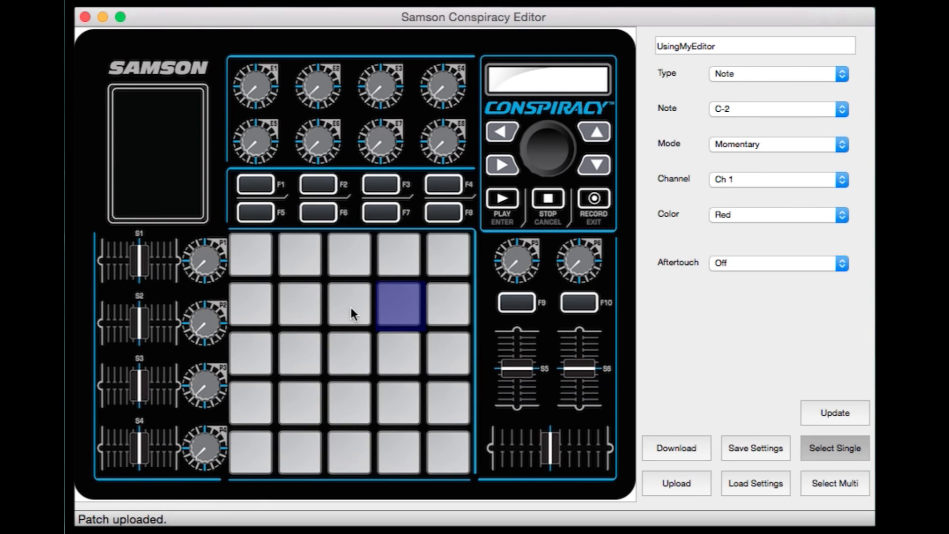
pyautogui.click(350, 254)
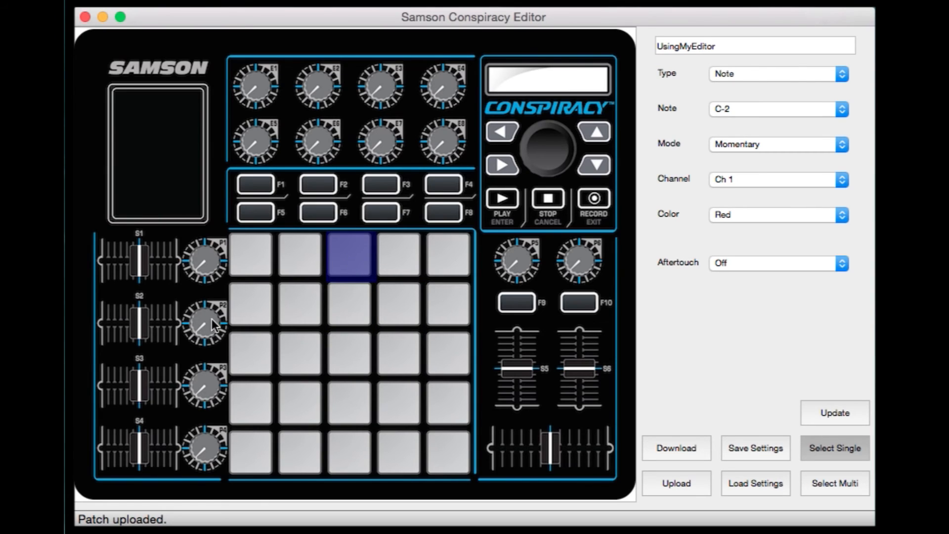
pyautogui.moveTo(239, 336)
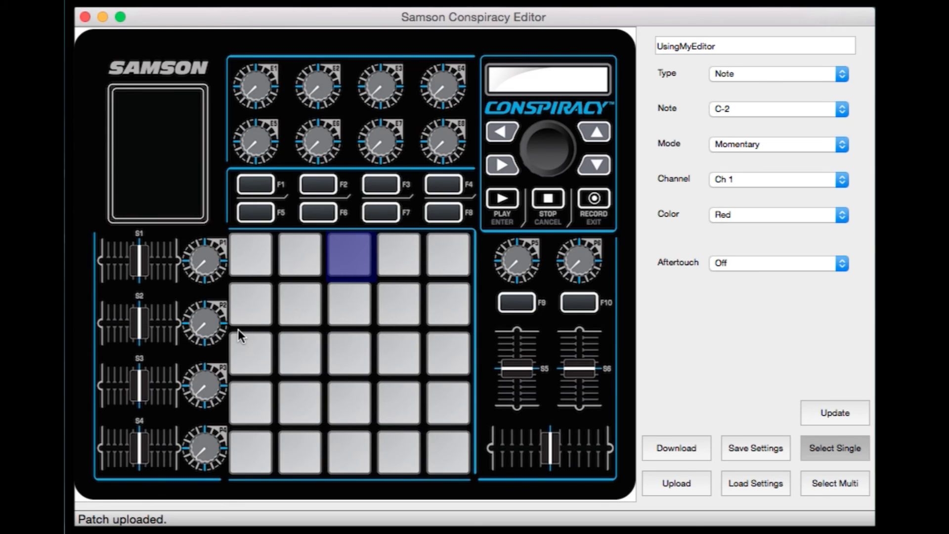
pyautogui.moveTo(467, 268)
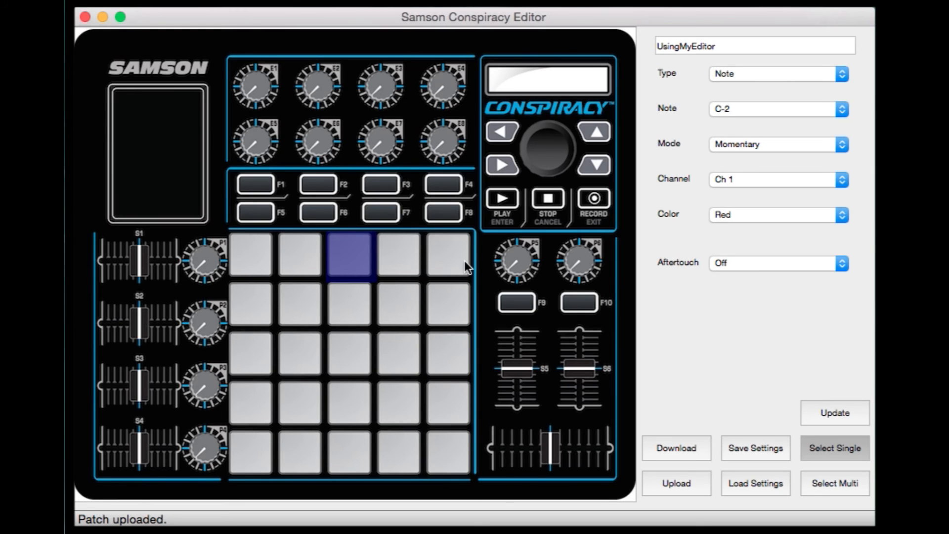
# Upload the patch to the Conspiracy controller
pyautogui.click(675, 484)
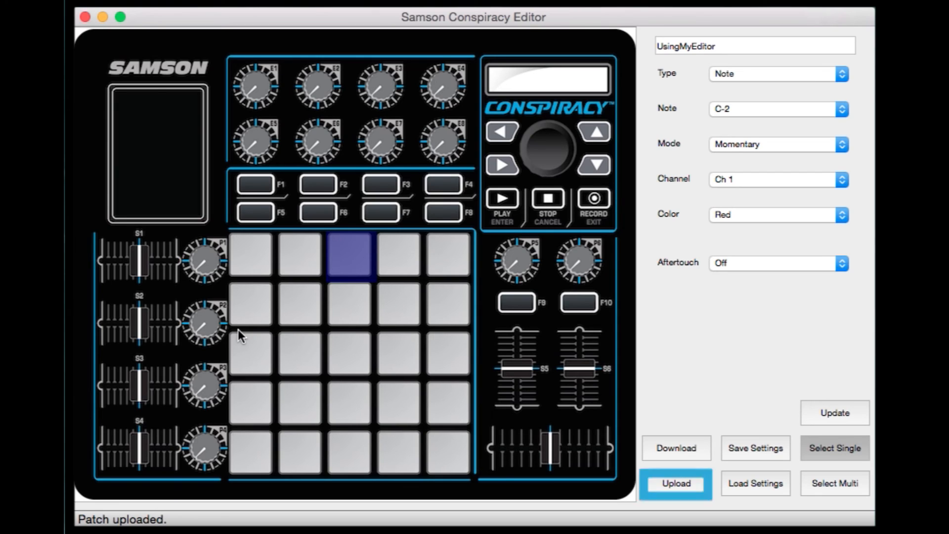